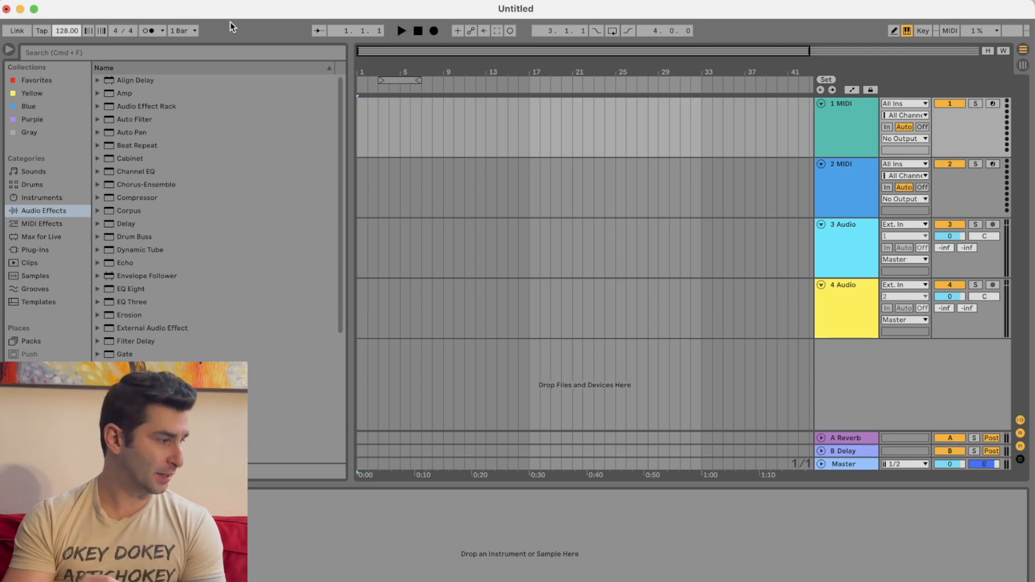
pyautogui.moveTo(85, 18)
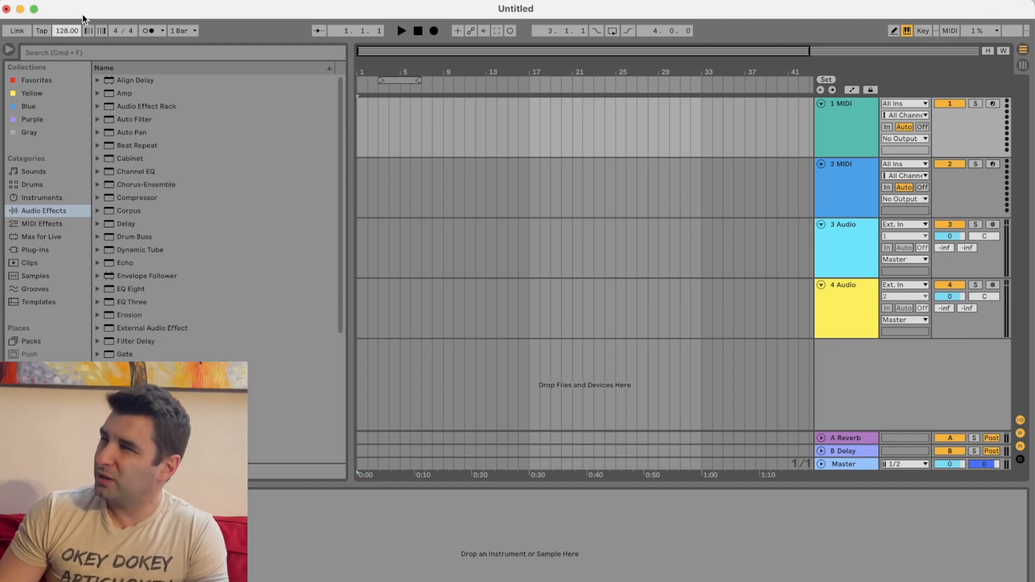
# Lower the song tempo from 128 to 115 BPM by tapping in a slower tempo.
pyautogui.click(41, 30)
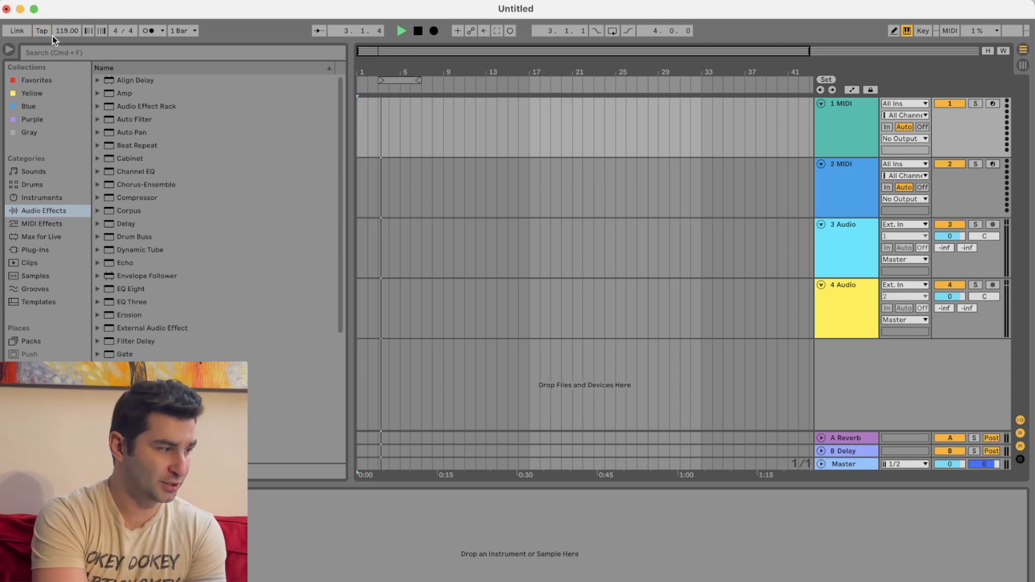
pyautogui.click(41, 30)
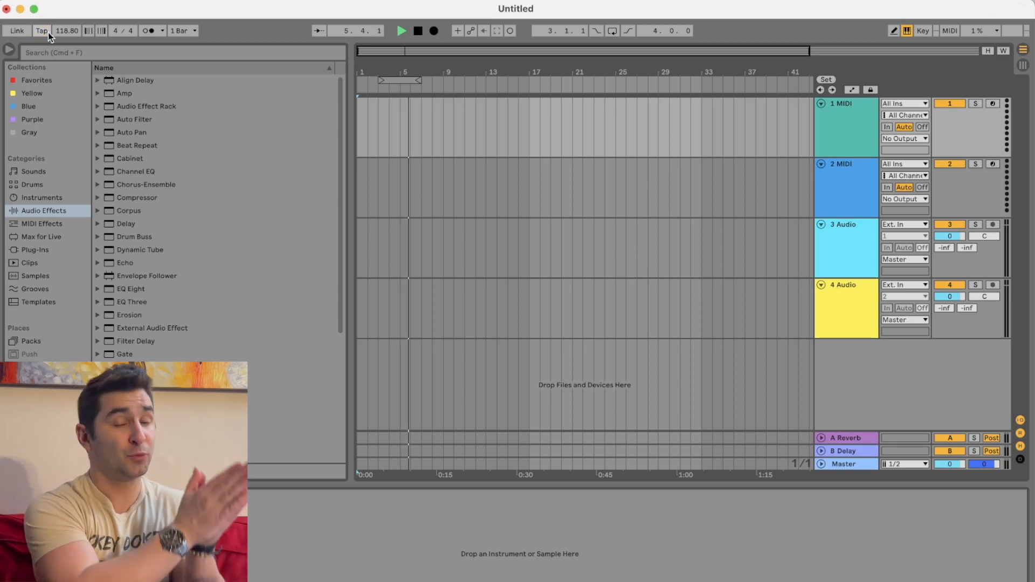
pyautogui.click(418, 30)
pyautogui.write('115')
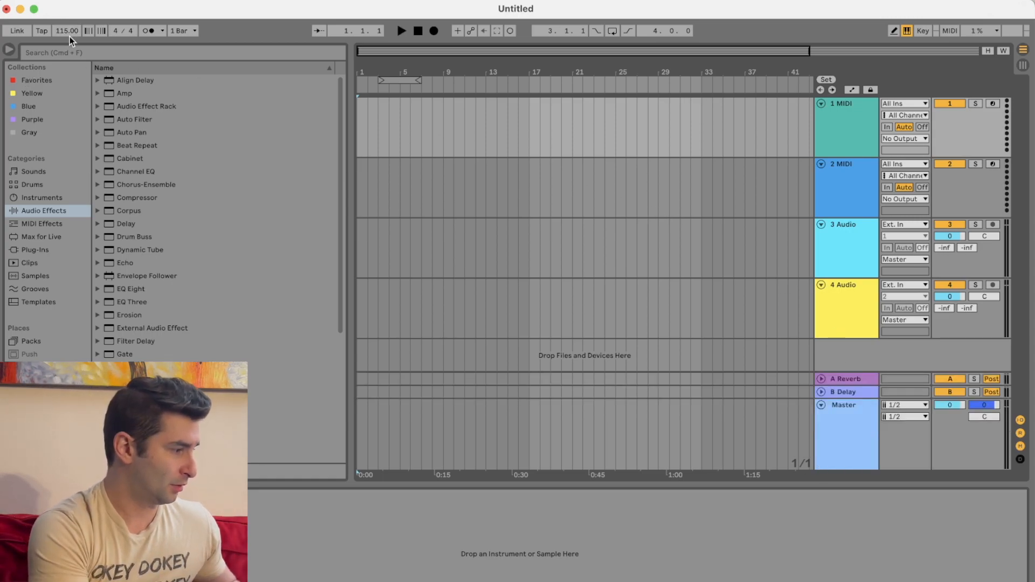
# Show the Master track's Song Tempo automation lane (60–200 BPM) from the tempo field's menu.
pyautogui.rightClick(66, 31)
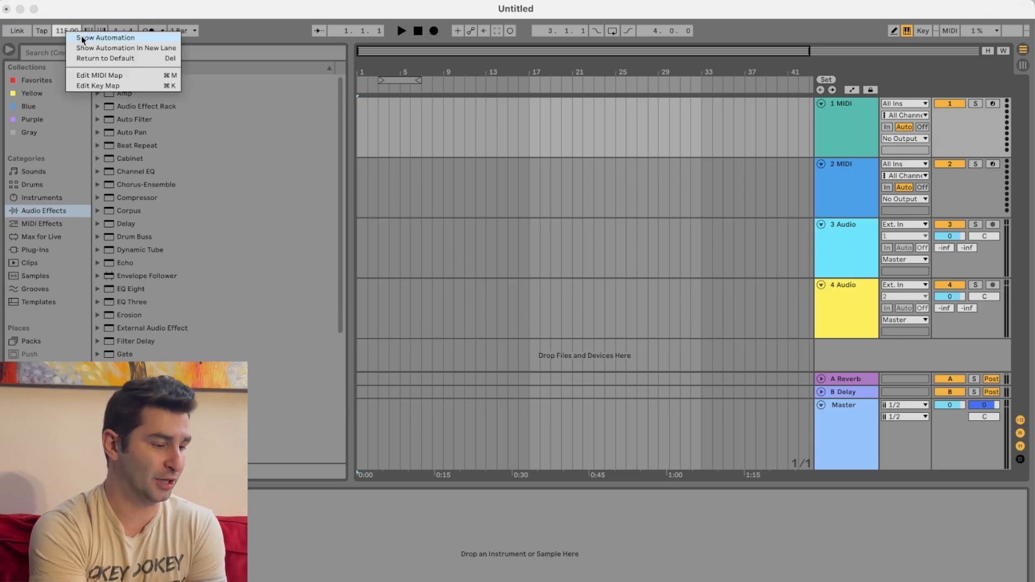
pyautogui.click(106, 38)
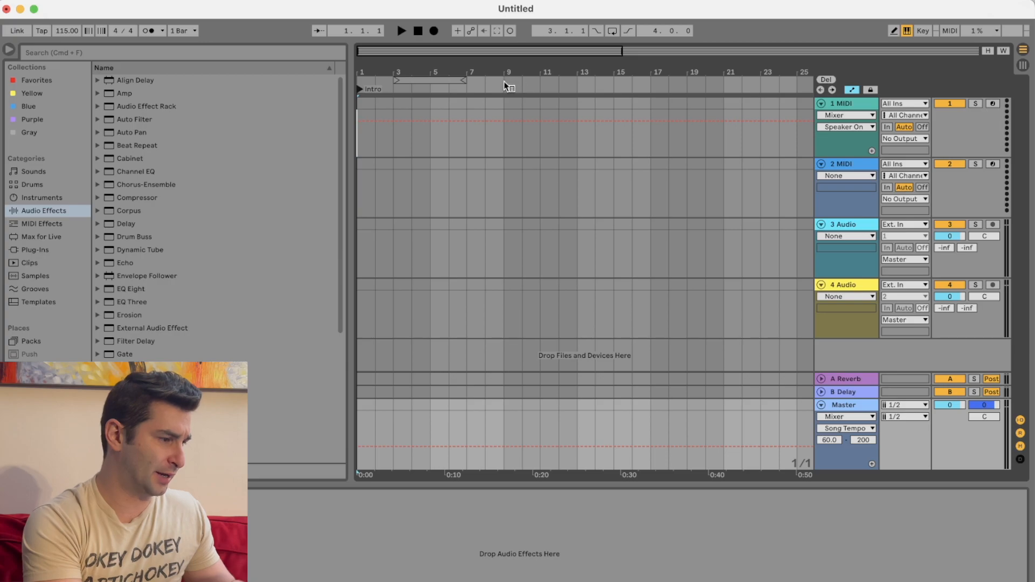
# Place the insert marker at bar 9 for a new locator.
pyautogui.click(505, 89)
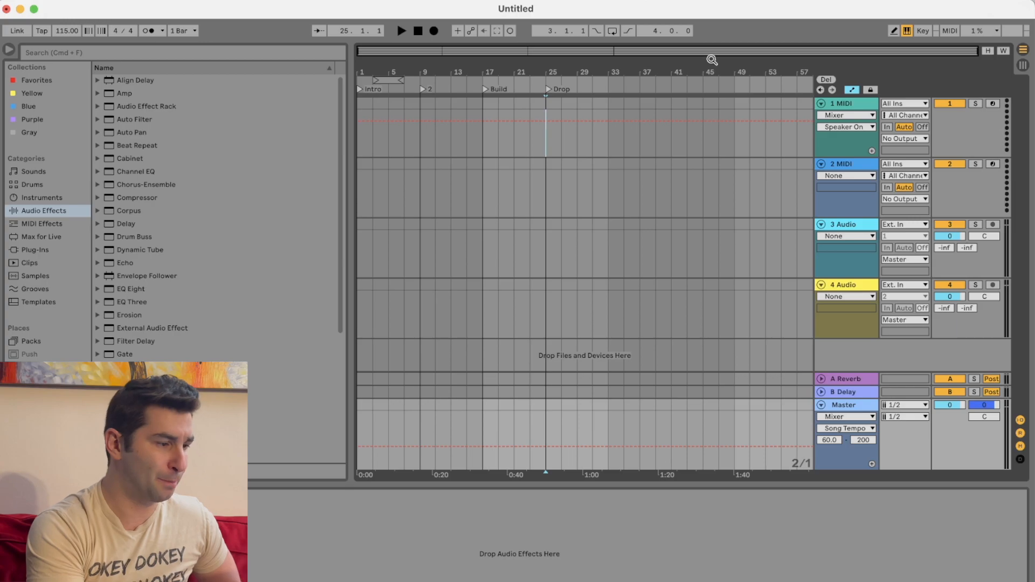
pyautogui.moveTo(451, 70)
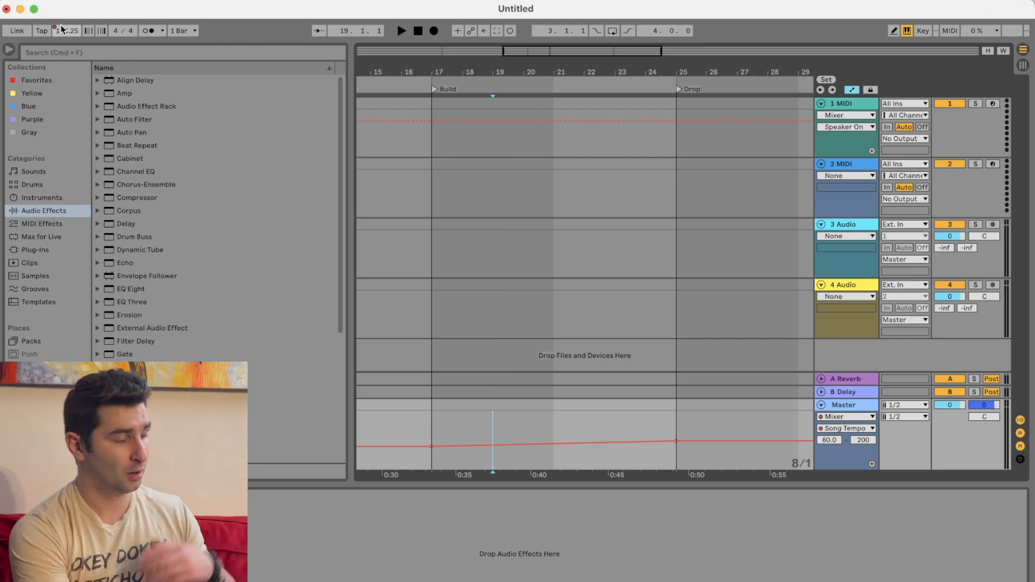
# Select the song tempo field while shaping the upward Build-to-Drop tempo ramp.
pyautogui.click(41, 31)
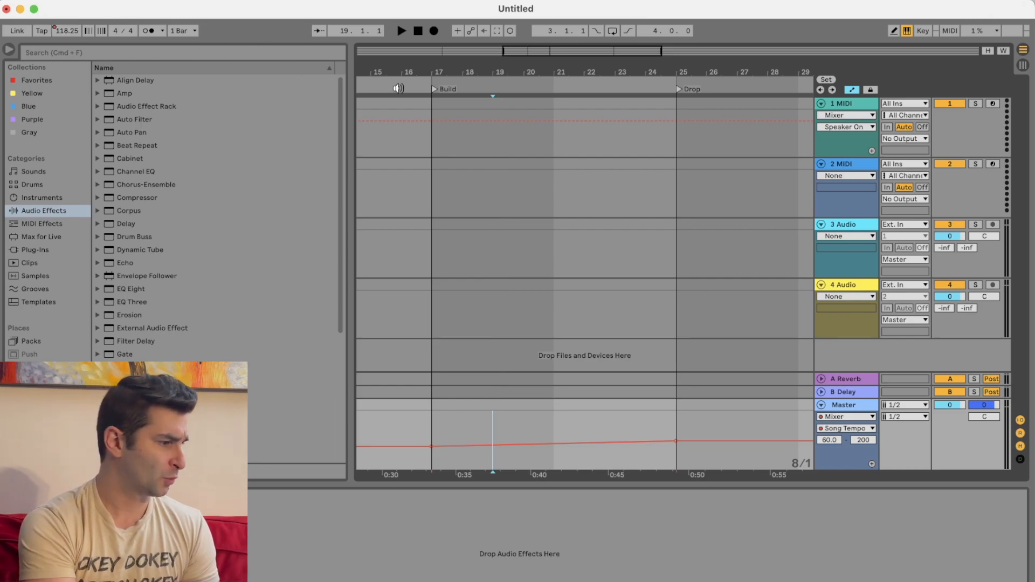